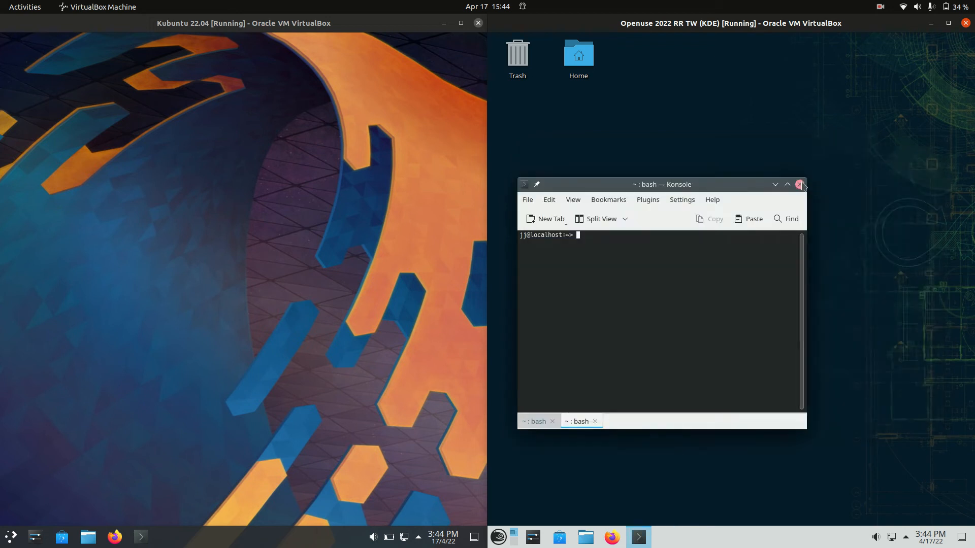
- Close the empty Konsole window on the openSUSE VM desktop
left_click(800, 185)
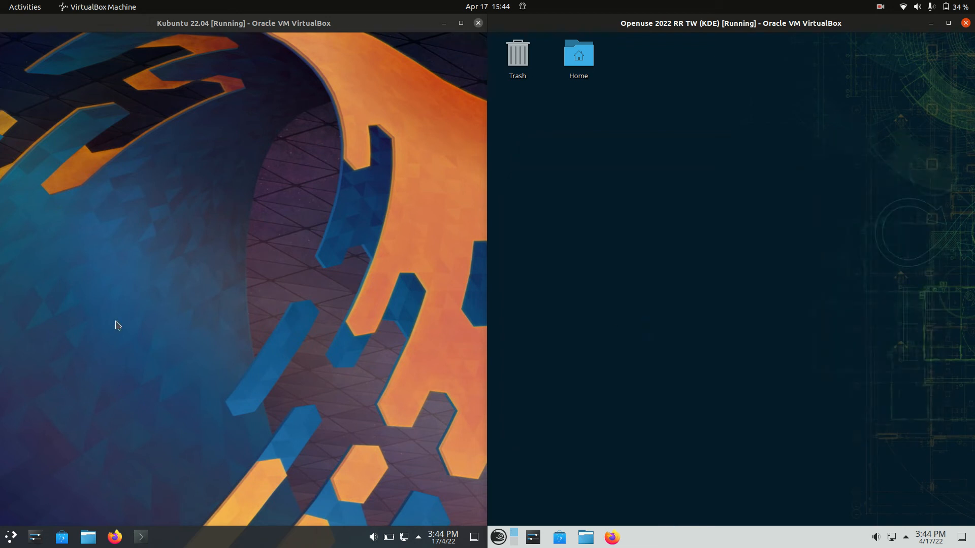
- Open the Application Launcher Favorites menu in the Kubuntu VM, then in openSUSE
left_click(10, 537)
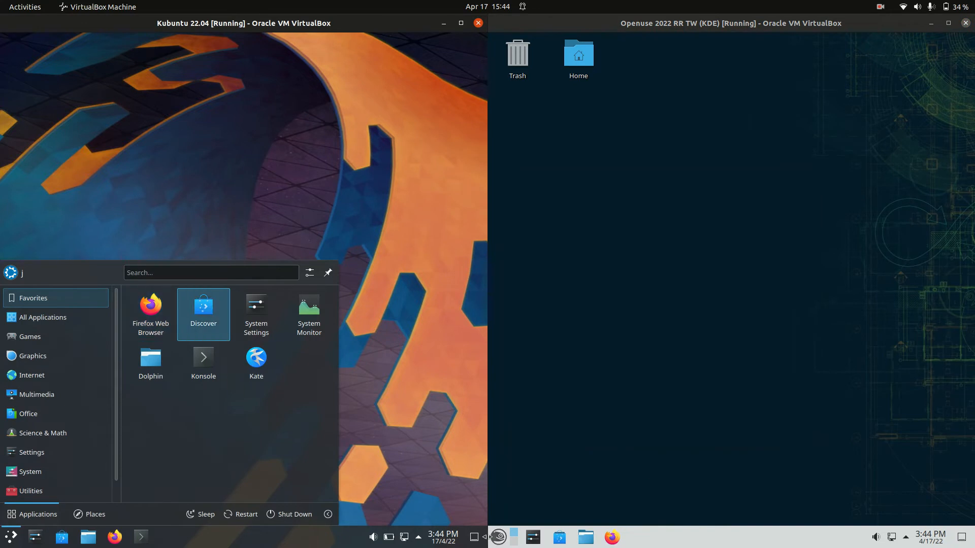
mouse_move(497, 538)
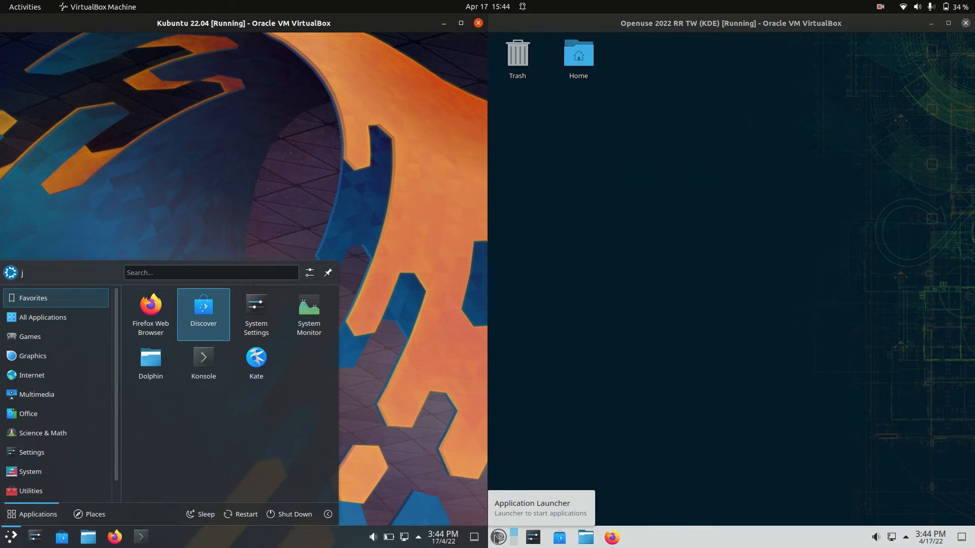
left_click(498, 536)
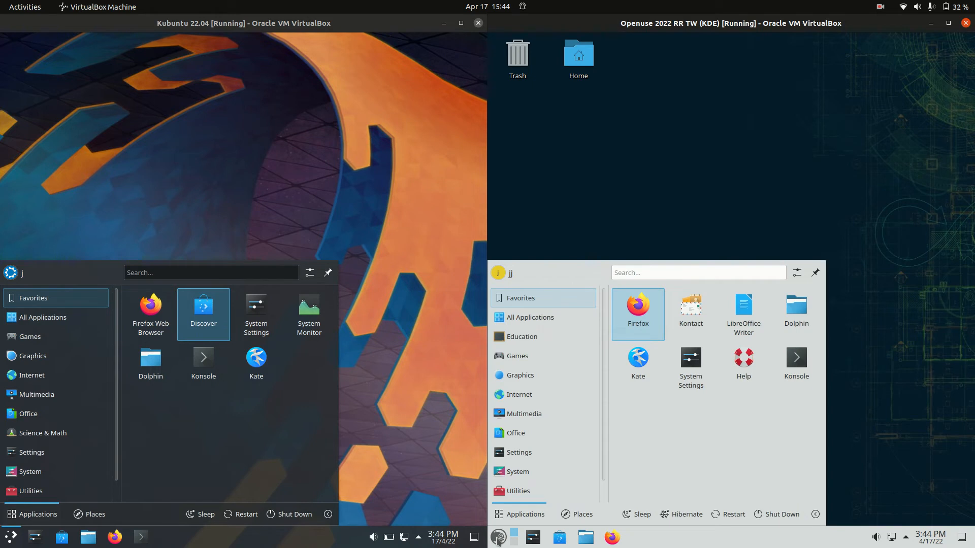
mouse_move(203, 367)
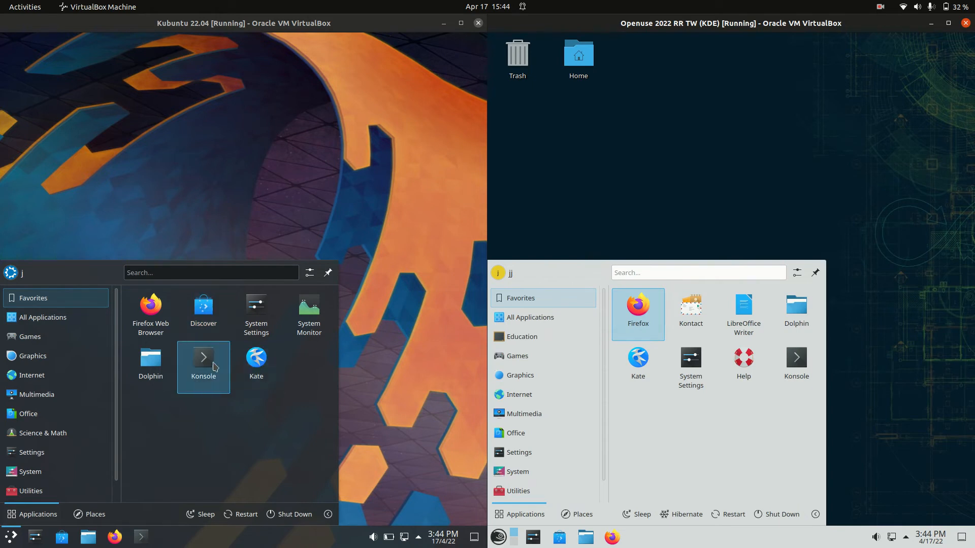
- Launch Konsole in the Kubuntu VM, run htop, and drag its window into position
left_click(203, 366)
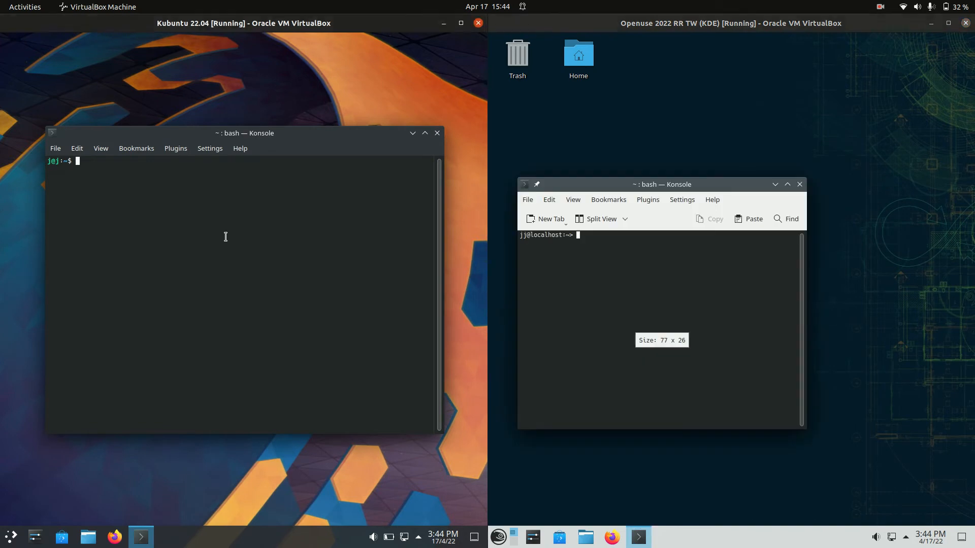
type("htop")
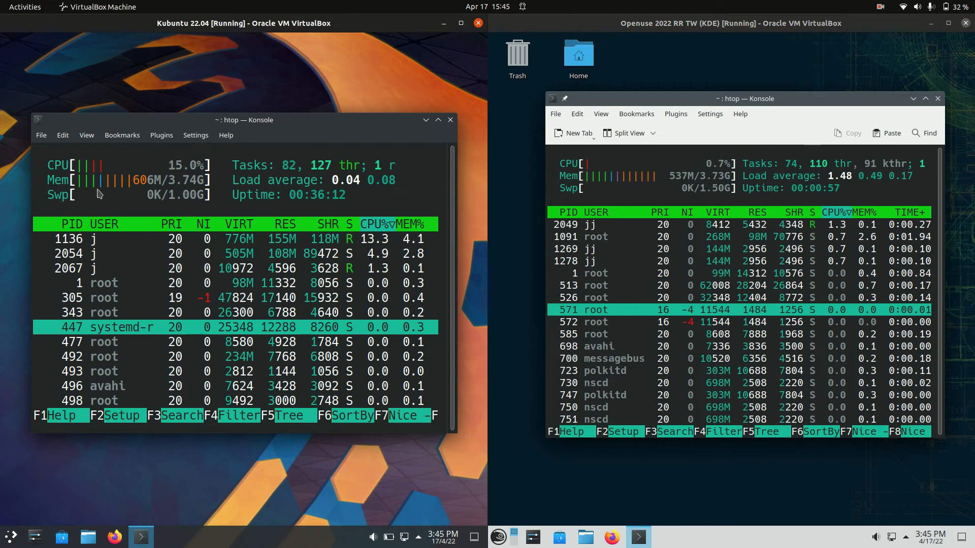
left_click_drag(243, 119, 254, 127)
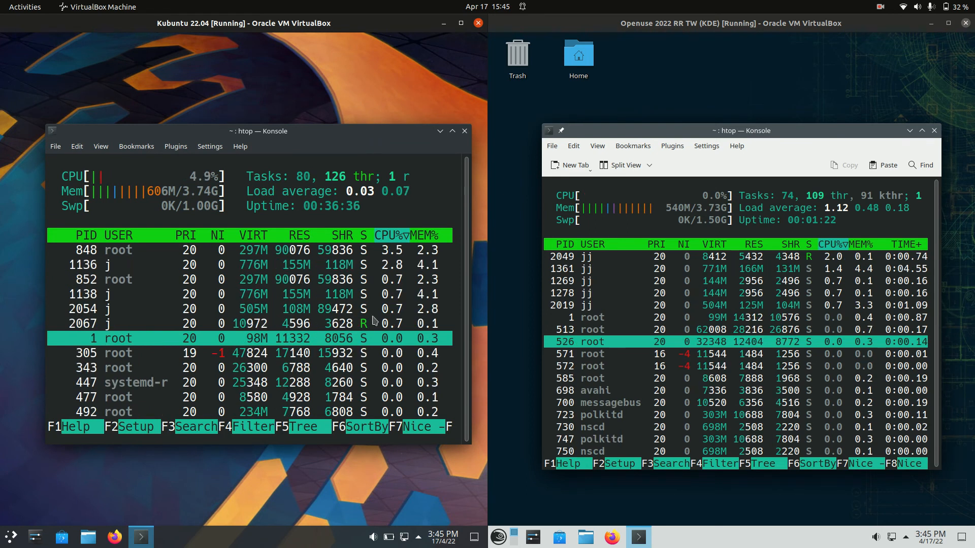
- Close the Kubuntu htop terminal, then try closing the openSUSE one, prompting a quit confirmation
left_click(464, 131)
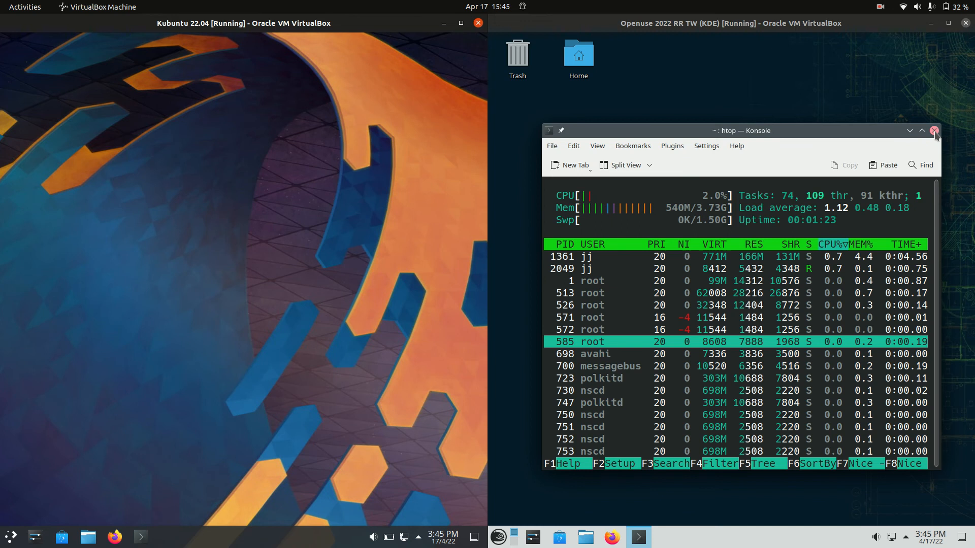
left_click(934, 130)
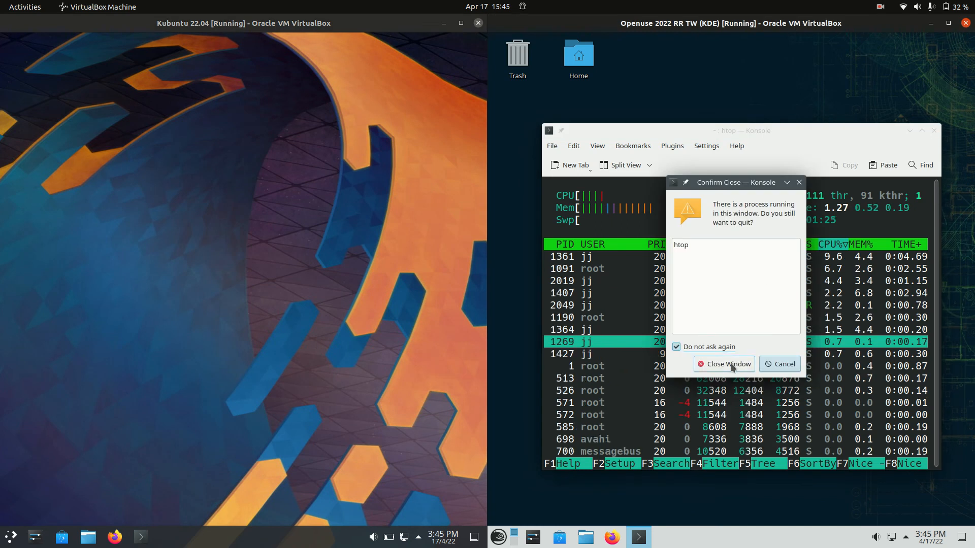